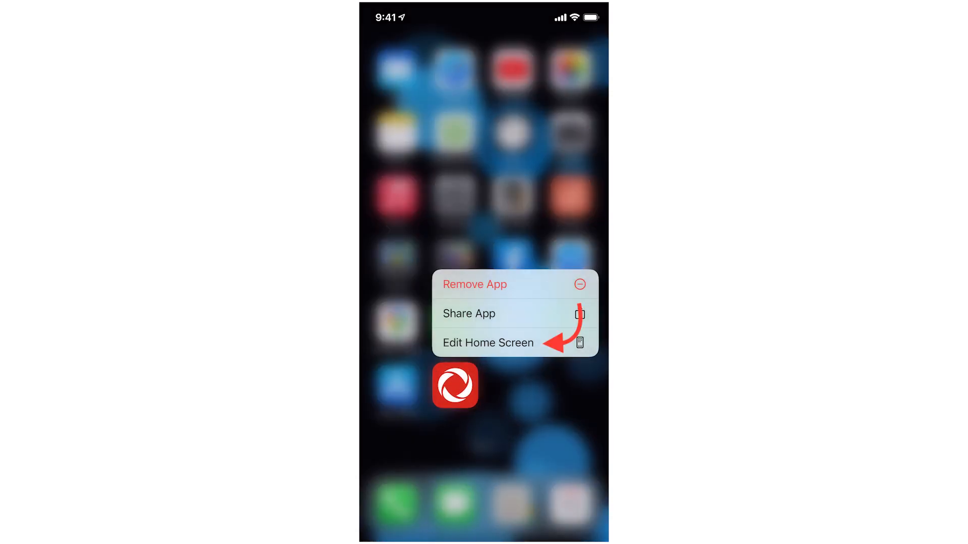
Step: Enter home screen editing from MyRogers, swipe to page one with Mail, Safari, YouTube and Photos, and finish
click(487, 343)
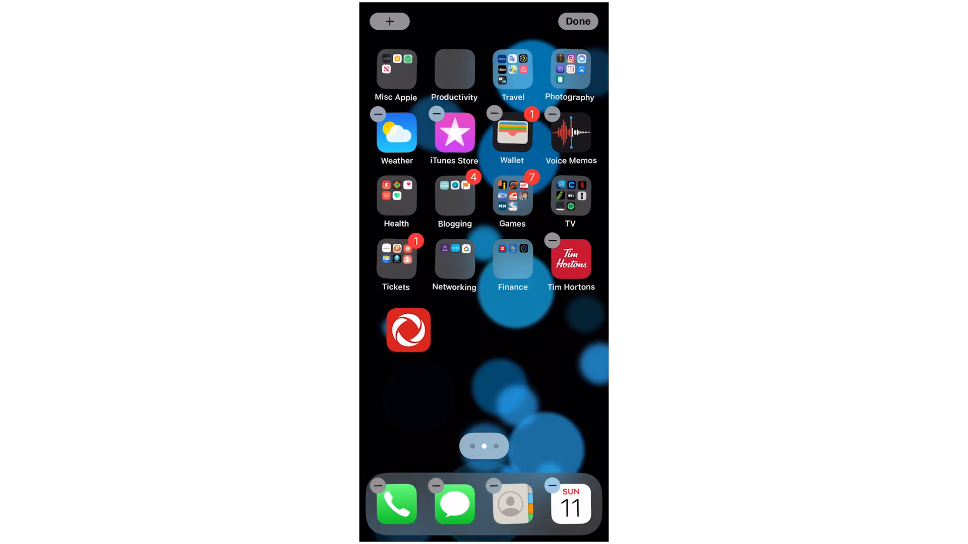
scroll(left, 3)
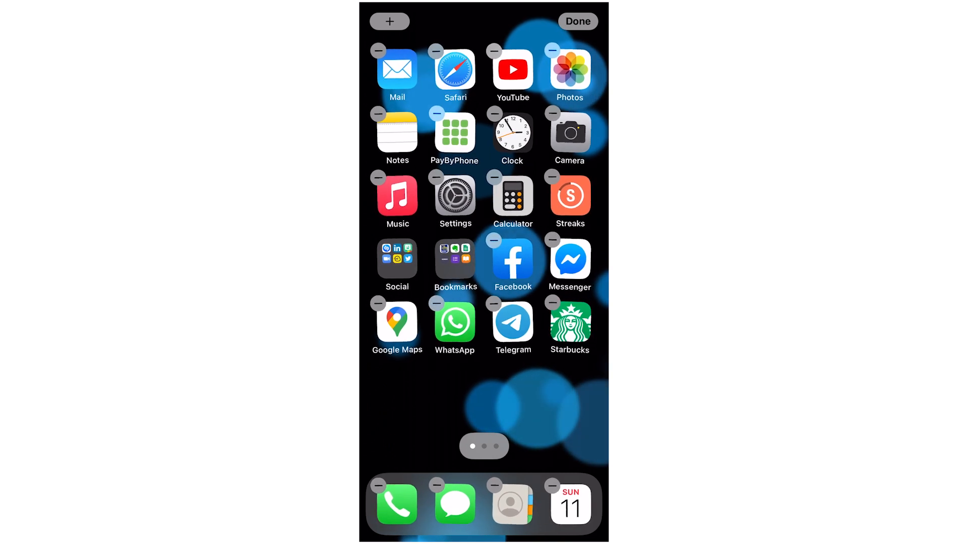
click(551, 301)
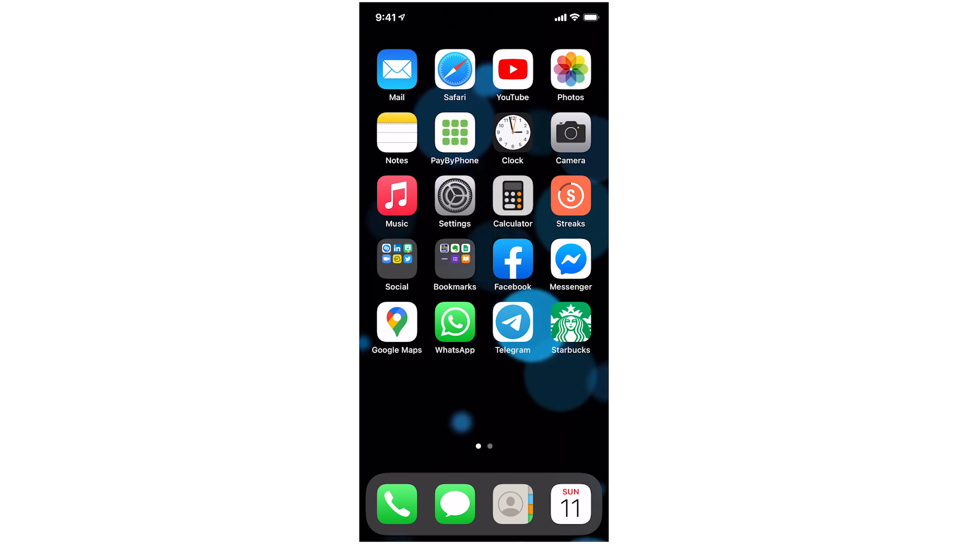
Step: Drag Tim Hortons from page two onto page one below the other apps and finish editing
scroll(left, 3)
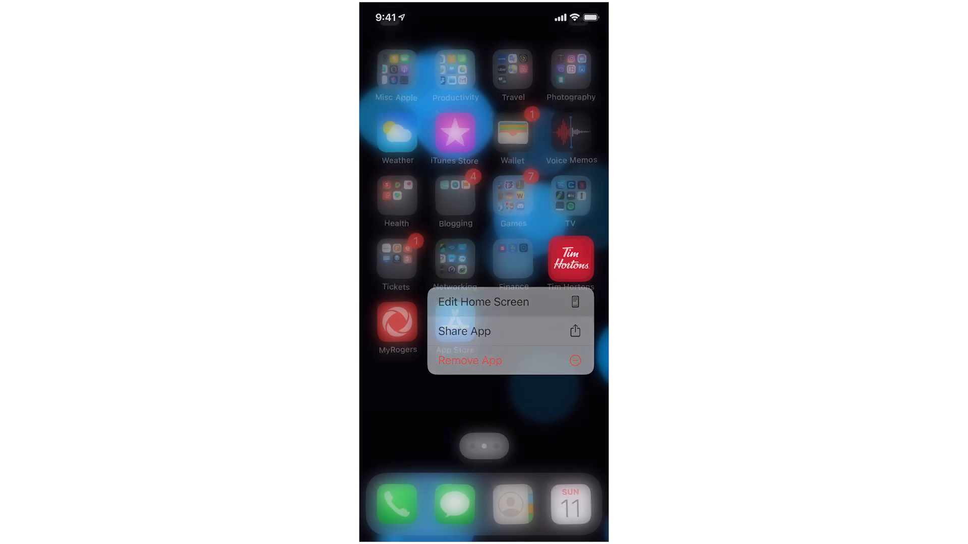
click(484, 301)
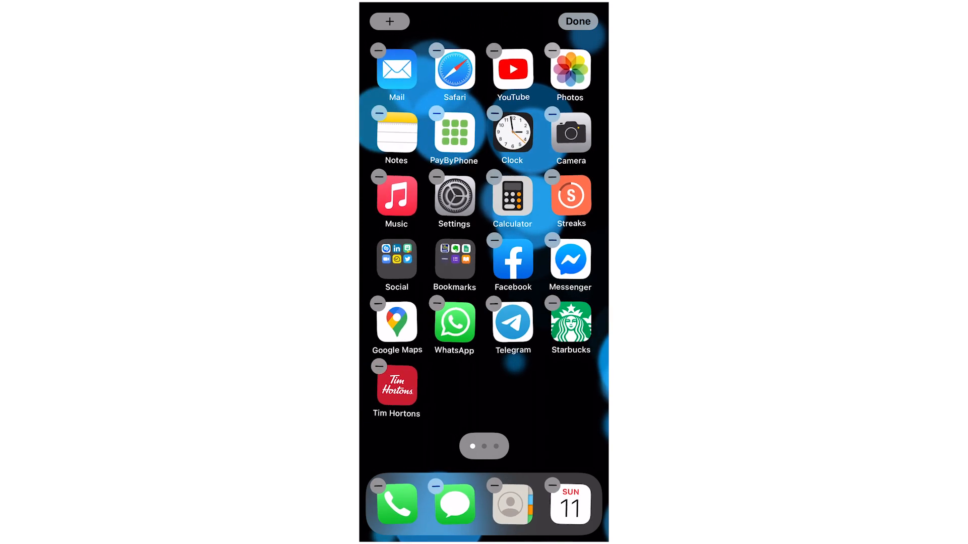
click(577, 22)
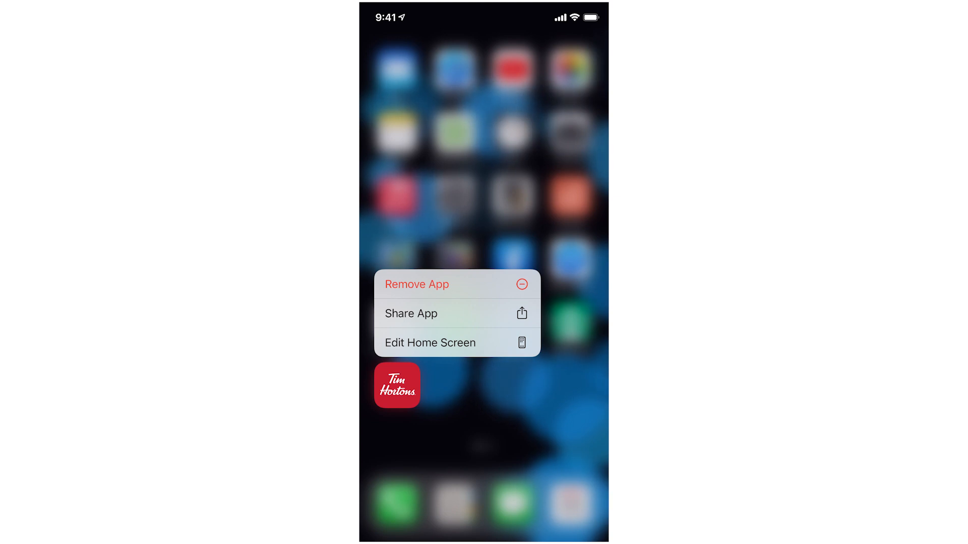
Step: Drop Tim Hortons onto Starbucks to form a folder and begin renaming it starting with 'C'
click(429, 343)
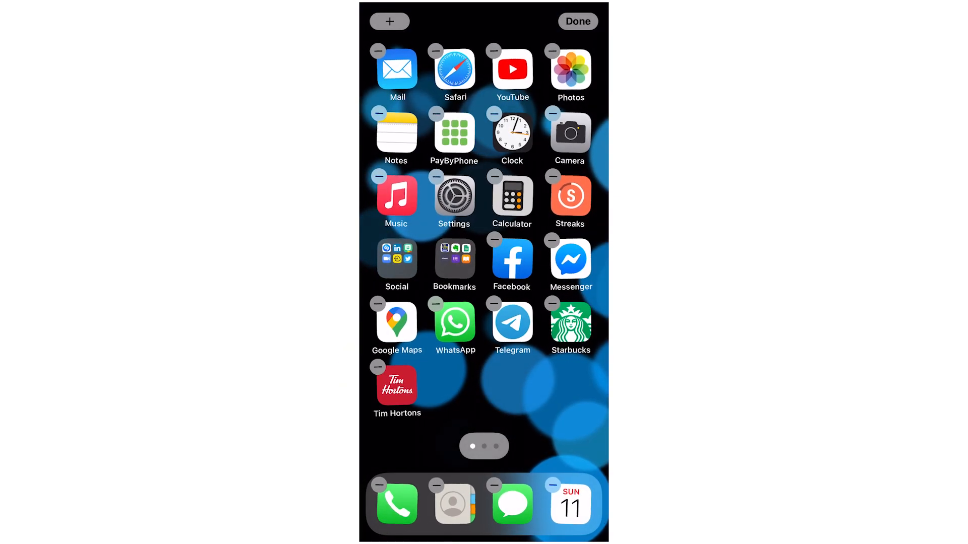
drag(397, 386, 560, 386)
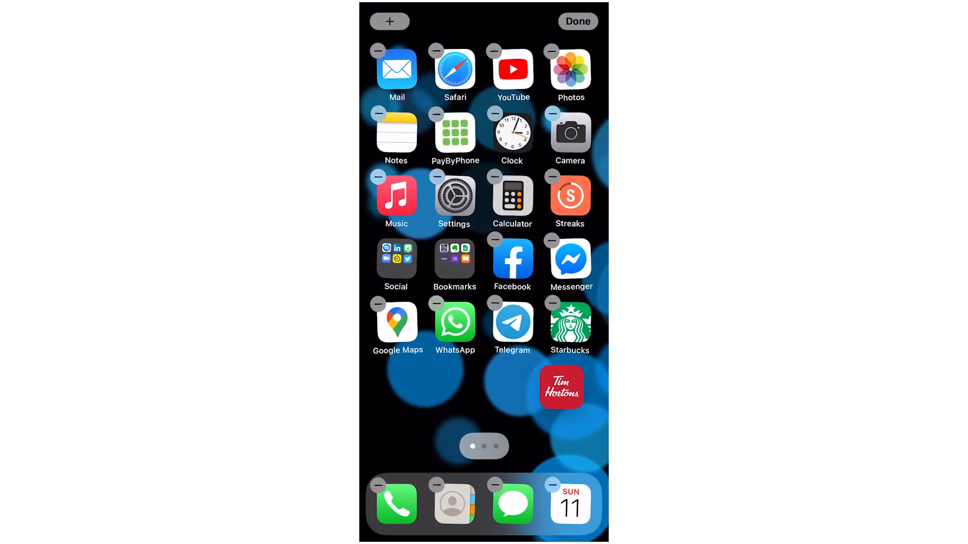
drag(569, 326, 561, 387)
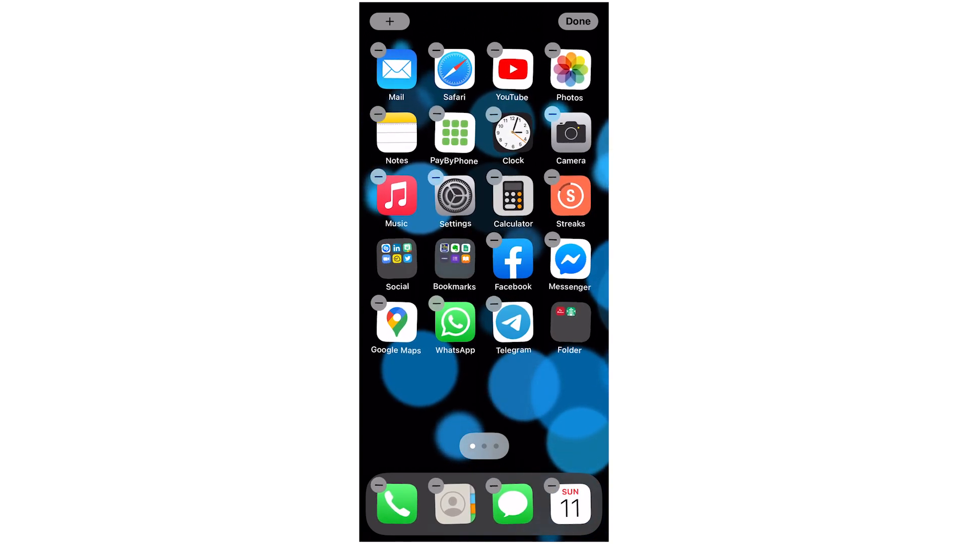
click(569, 323)
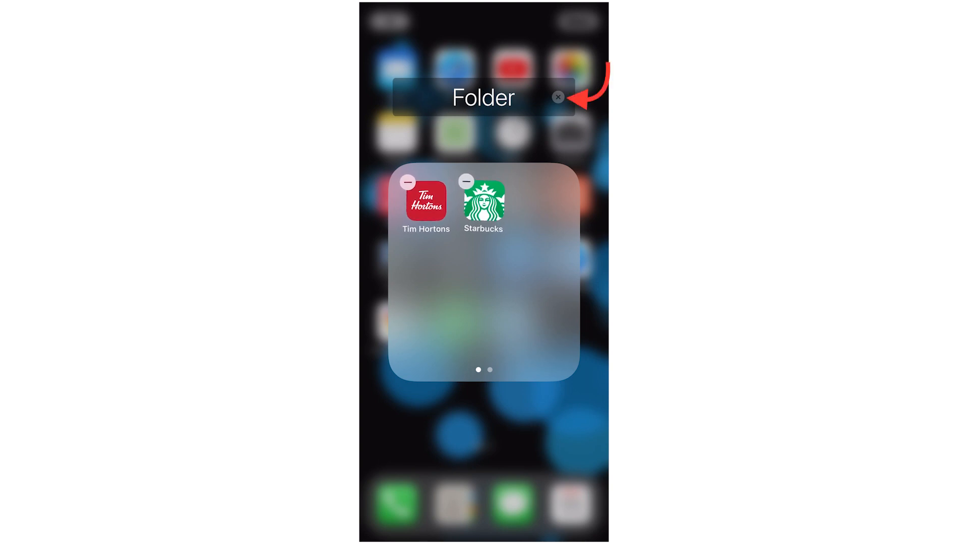
text(Coffee)
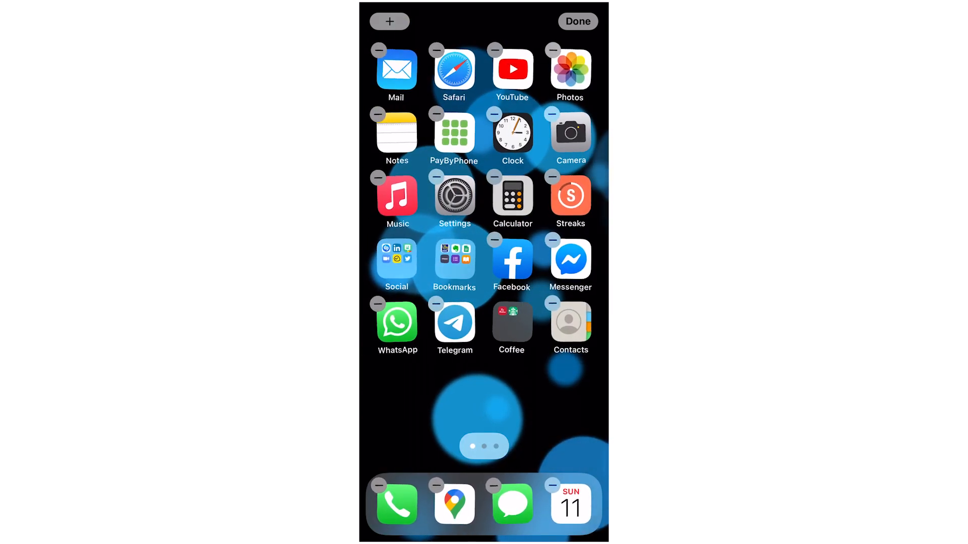
Step: Finish editing with the Coffee folder named, Google Maps in the dock and Contacts on page one
click(577, 21)
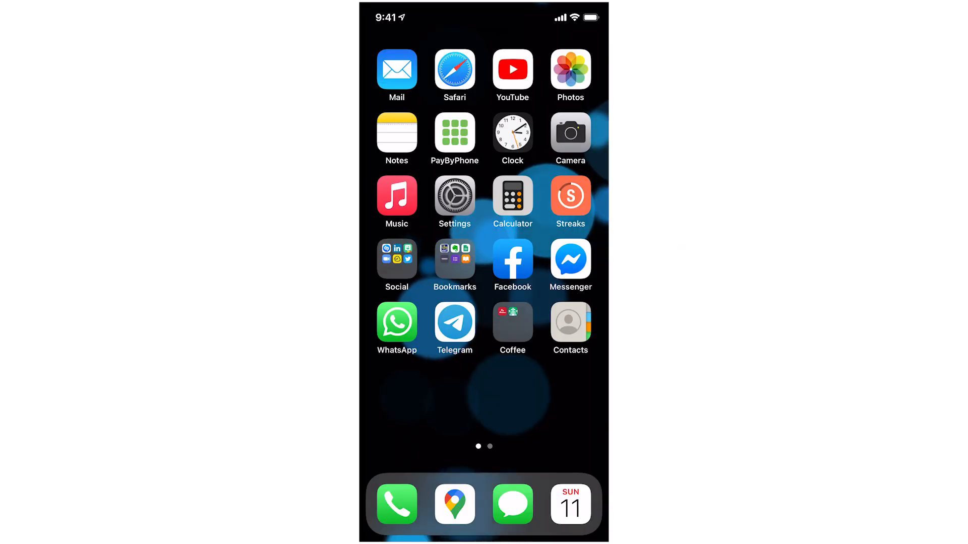
Step: On page two, move App Store beside Finance with MyRogers below it and finish editing
scroll(left, 3)
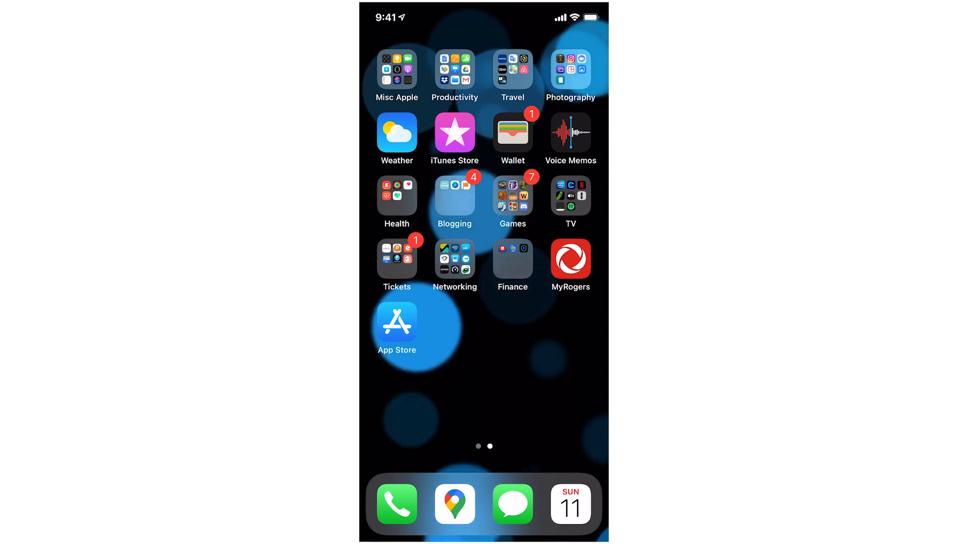
click(396, 323)
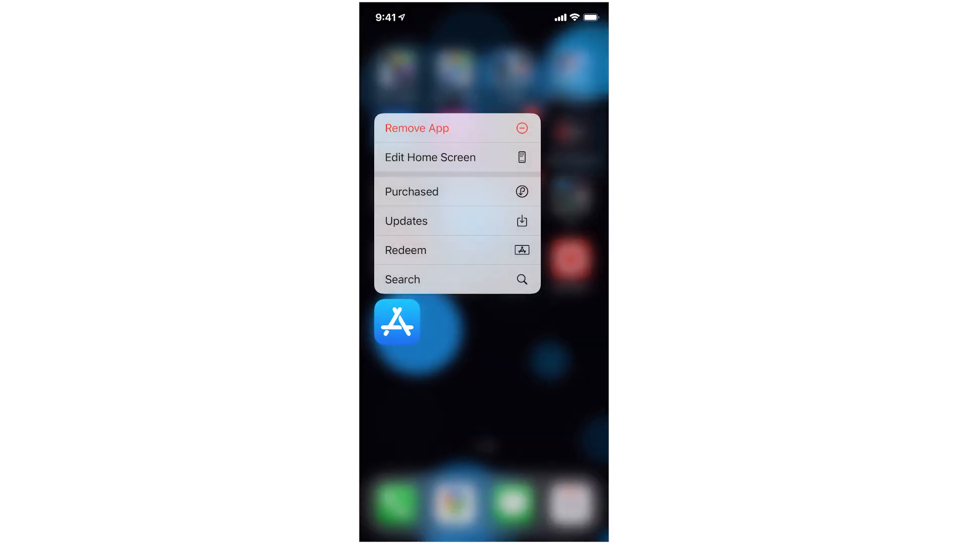
click(429, 158)
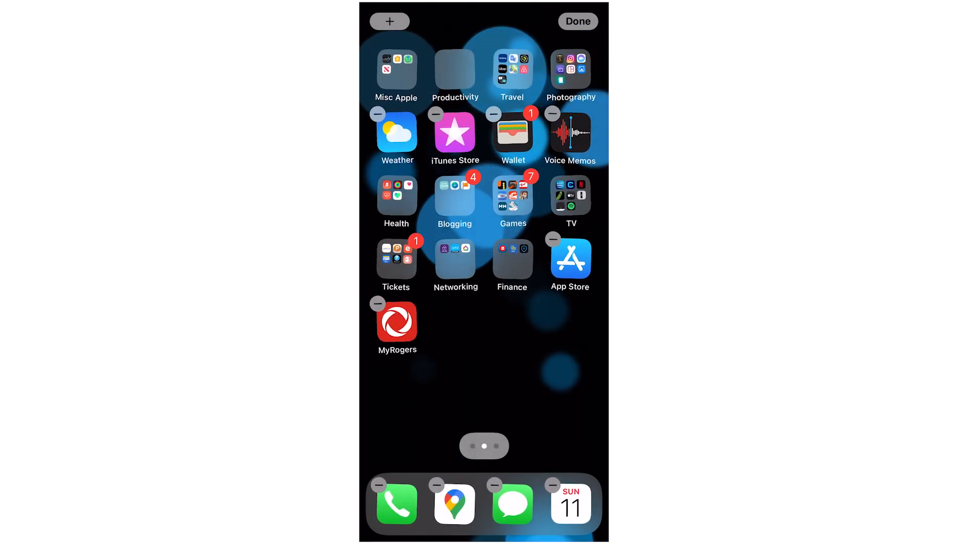
click(576, 22)
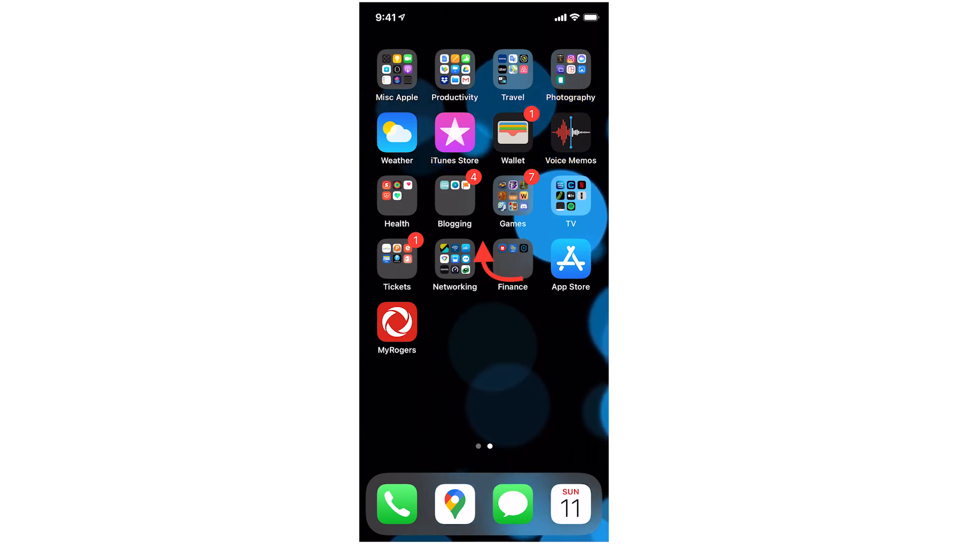
scroll(down, 3)
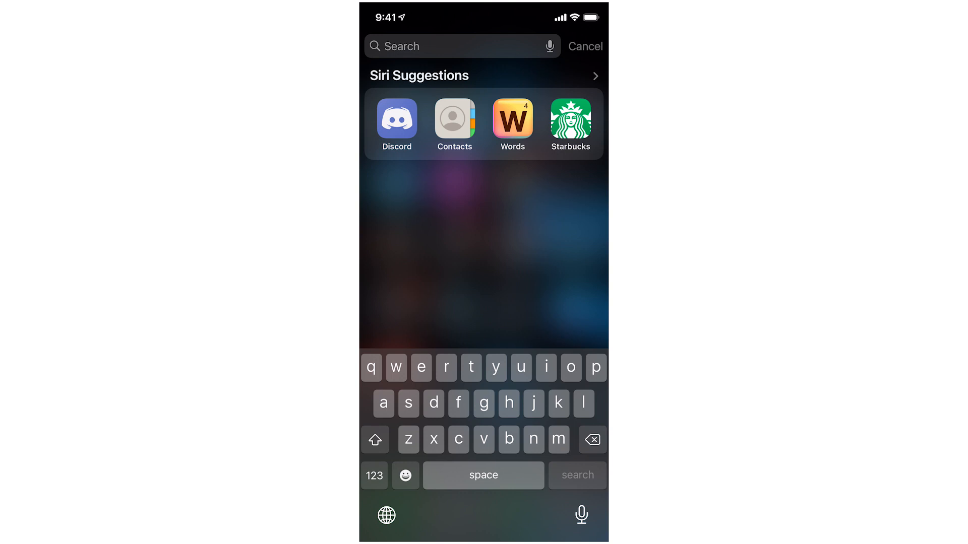
click(583, 45)
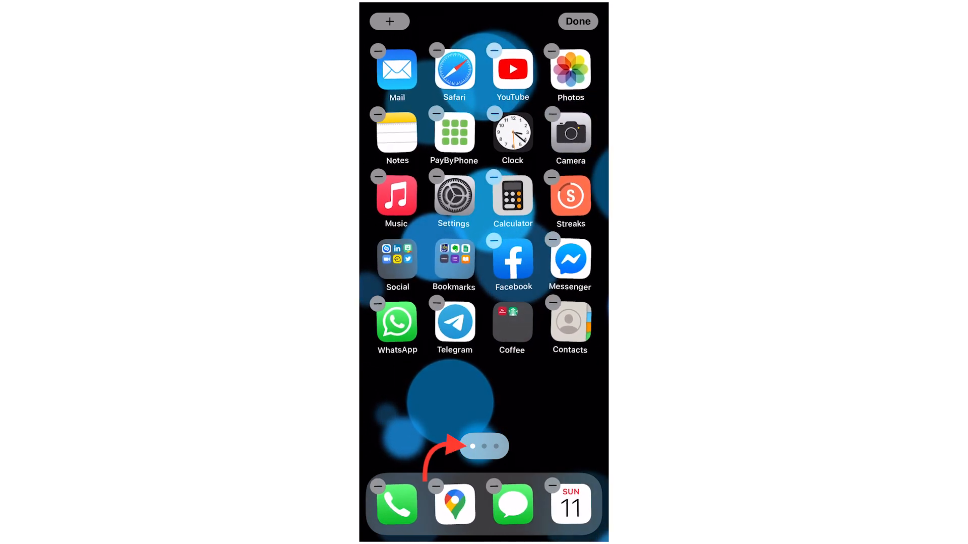
Step: Uncheck the extra home screen pages in the page overview so only the reorganized first page remains
click(483, 446)
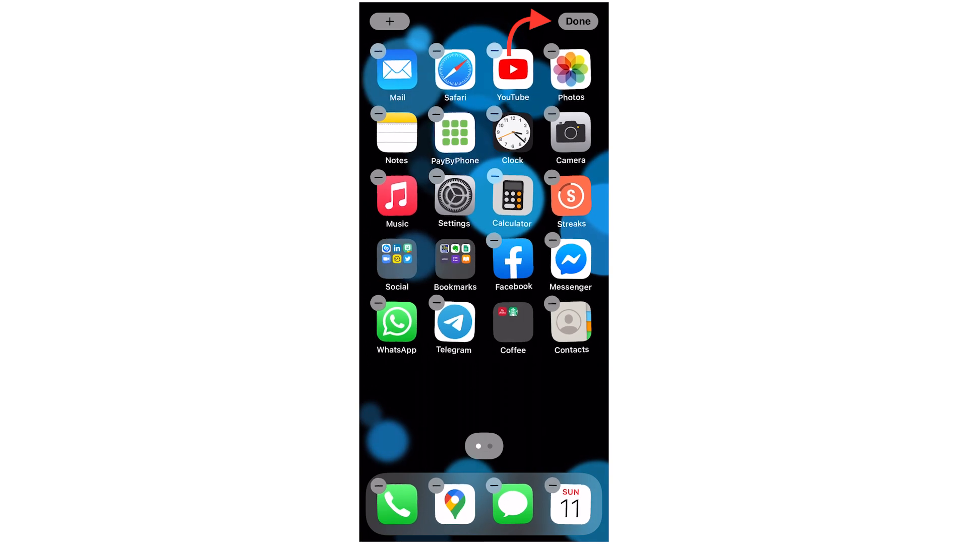
click(577, 22)
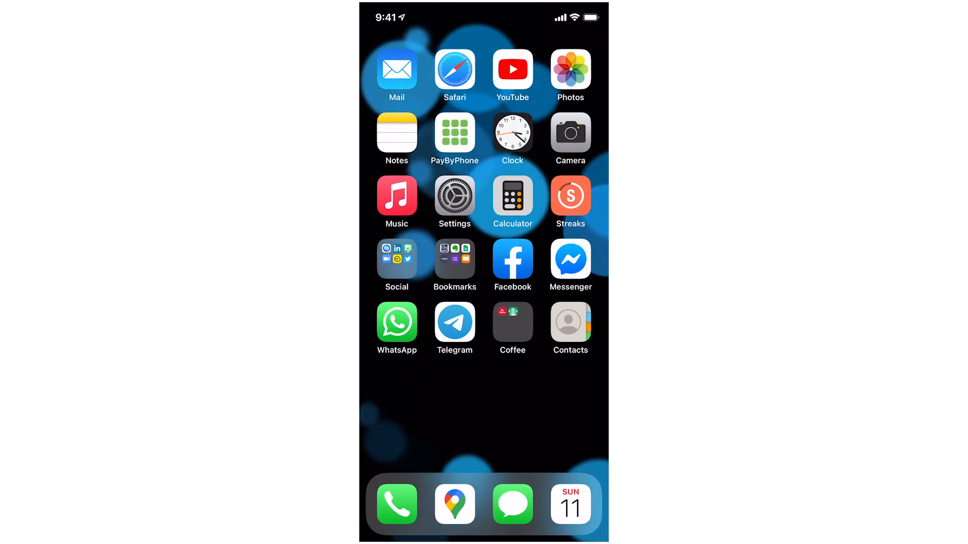